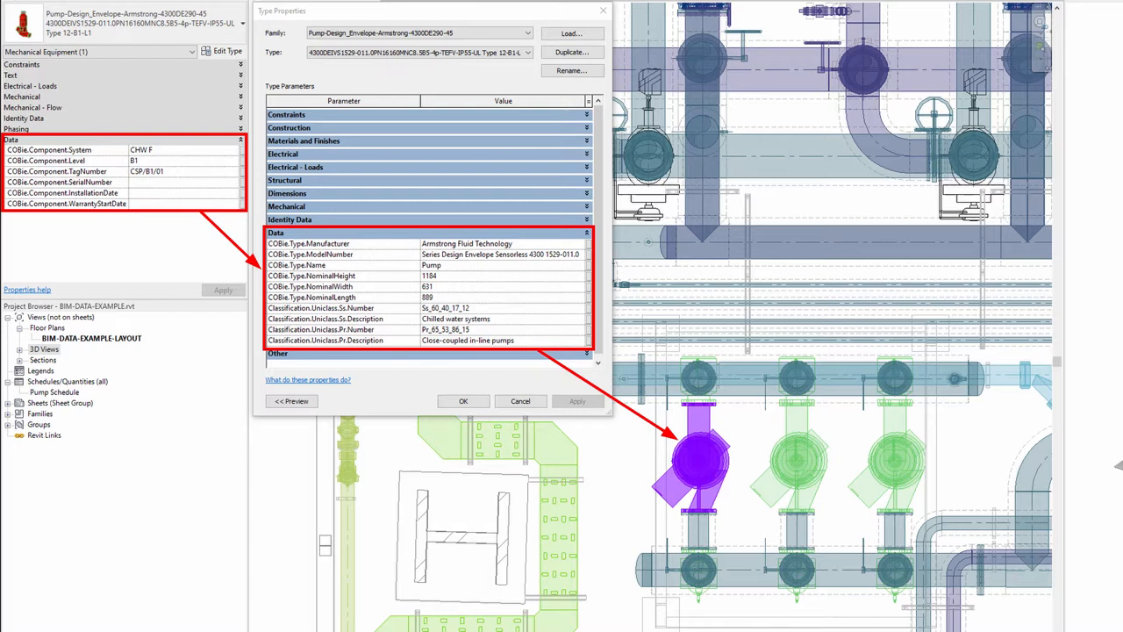
Highlight pump CSP/B1/02 from the Pump Schedule in the model views.
{"action": "left_click", "coordinate": [463, 400]}
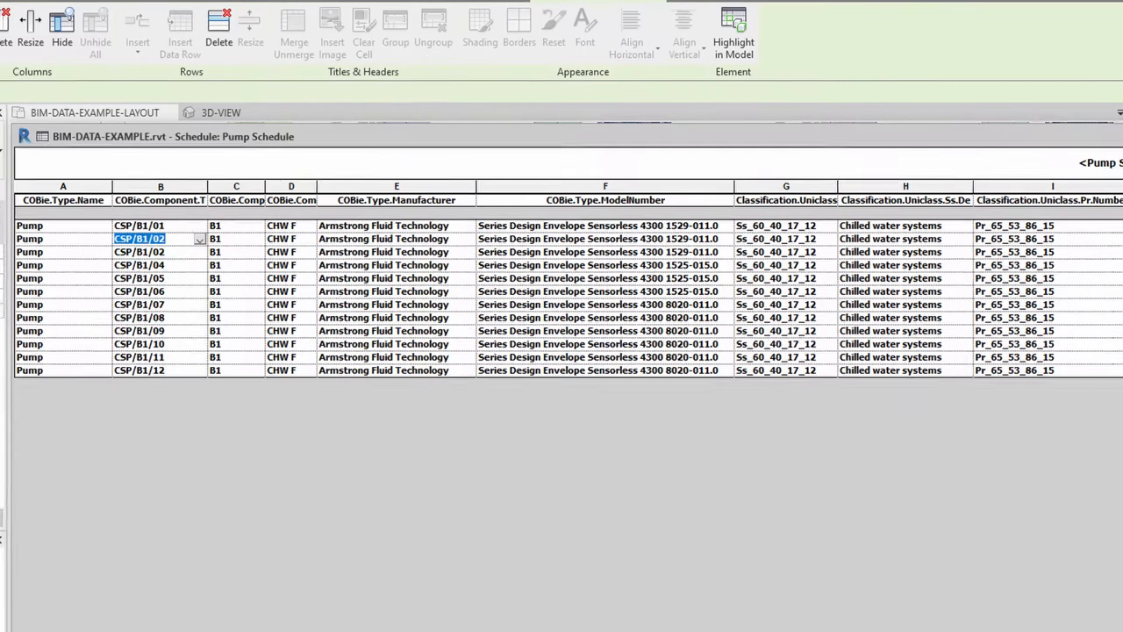
{"action": "left_click", "coordinate": [734, 35]}
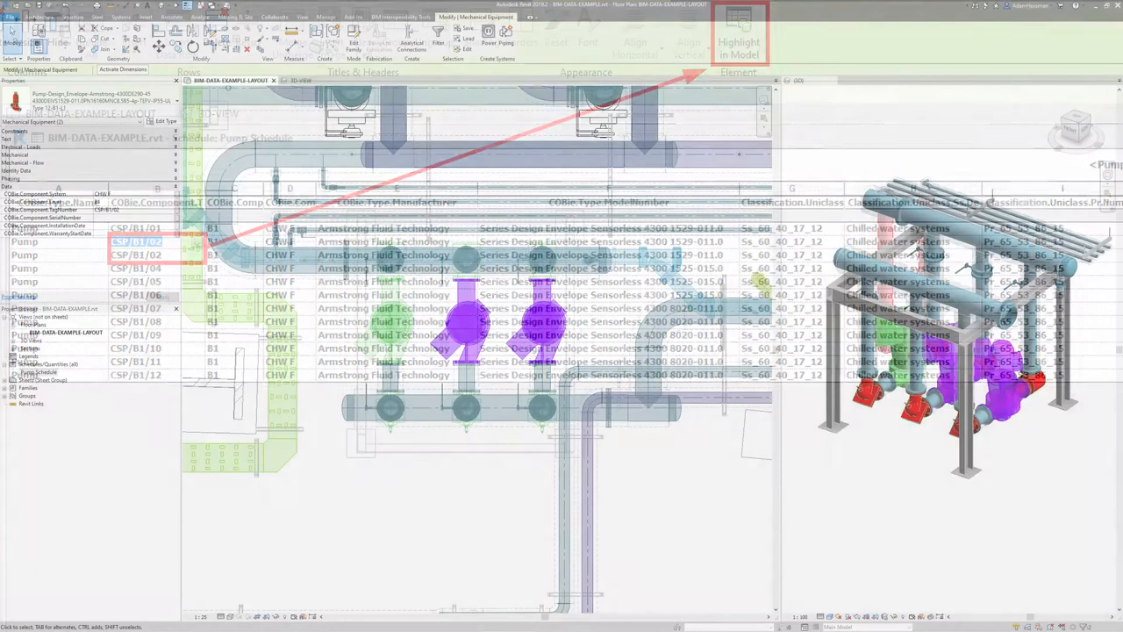